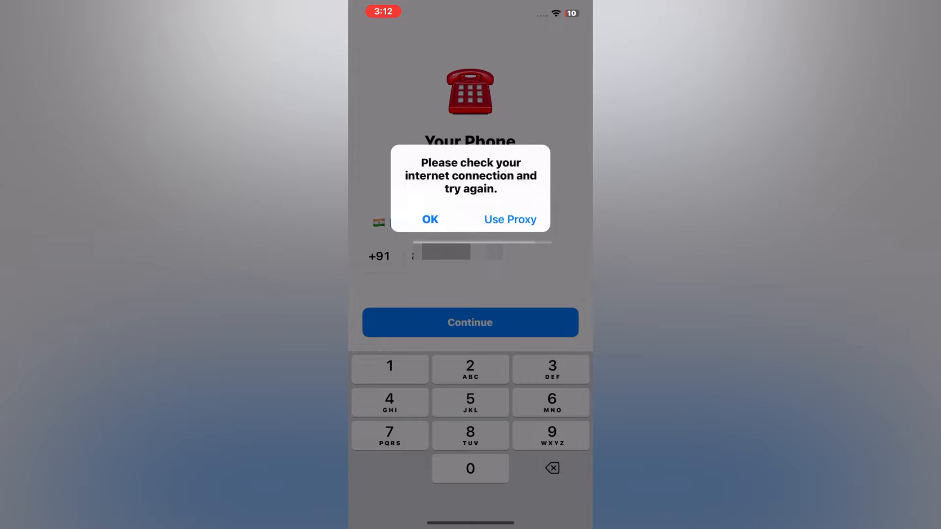
Step: Dismiss Telegram's 'Please check your internet connection' alert and go to the home screen
{"action": "left_click", "coordinate": [430, 220]}
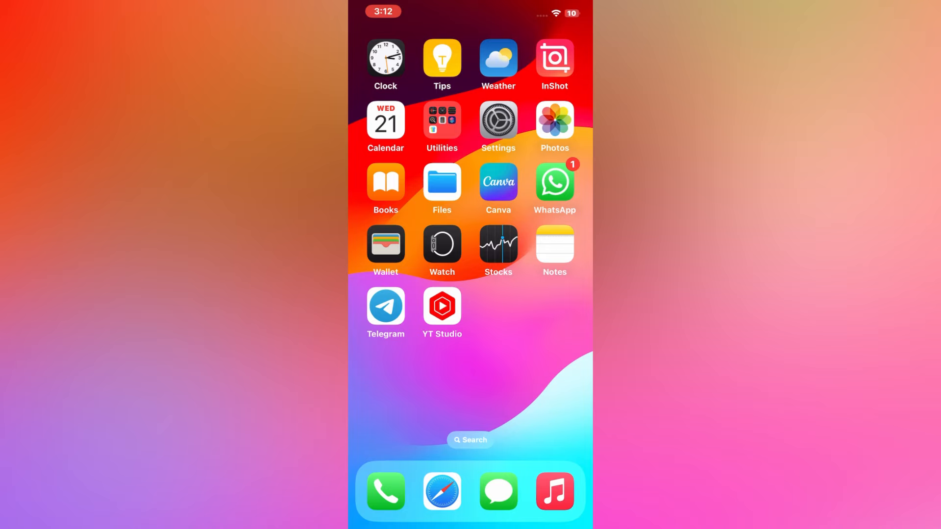
Step: Turn Airplane Mode on in Control Centre, then off again
{"action": "scroll", "scroll_direction": "left", "scroll_amount": 3}
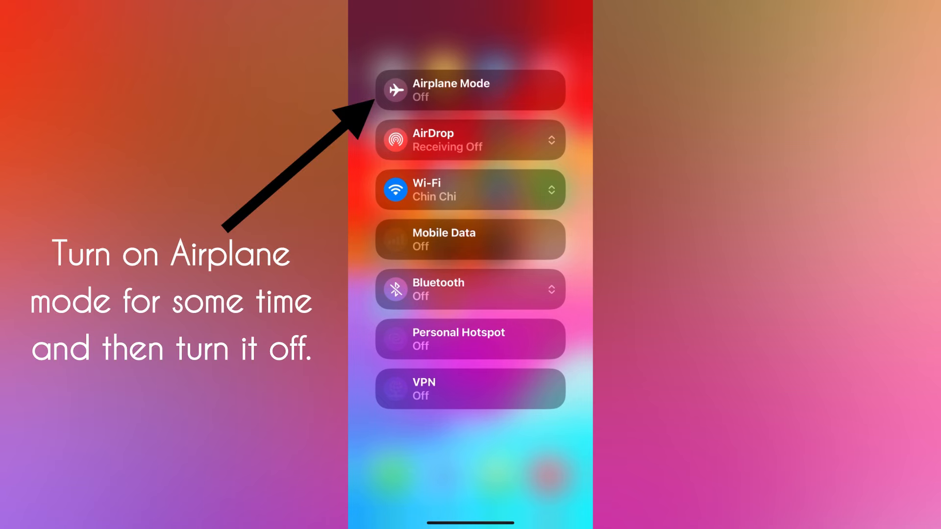
{"action": "left_click", "coordinate": [395, 90]}
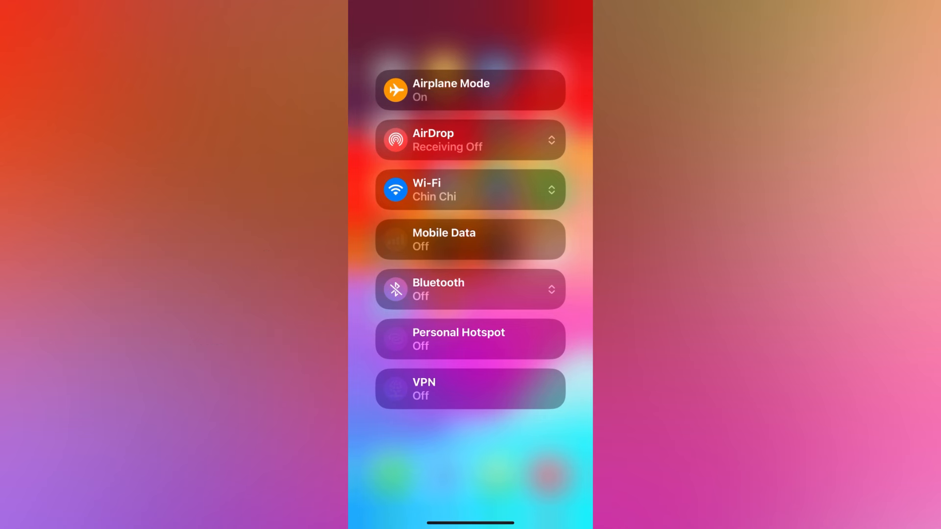
{"action": "left_click", "coordinate": [396, 90]}
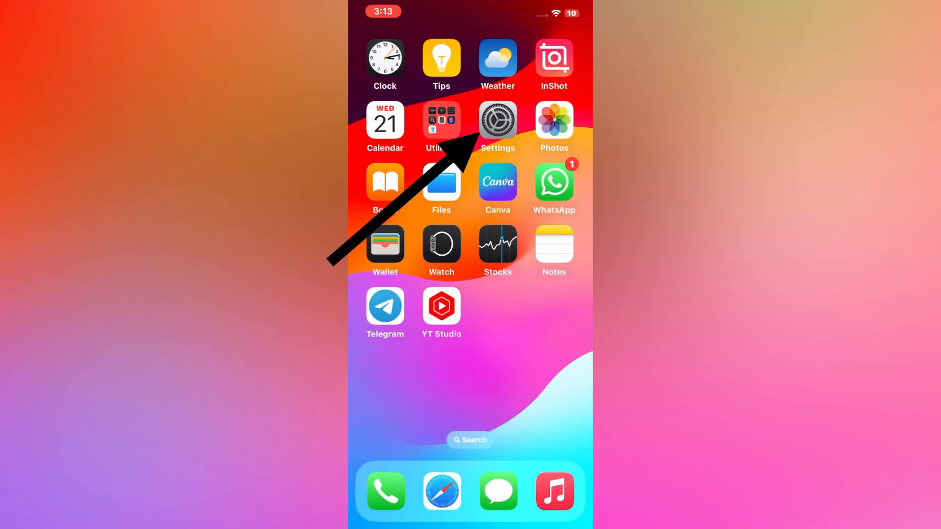
Step: Open Settings > General > Date & Time
{"action": "left_click", "coordinate": [497, 121]}
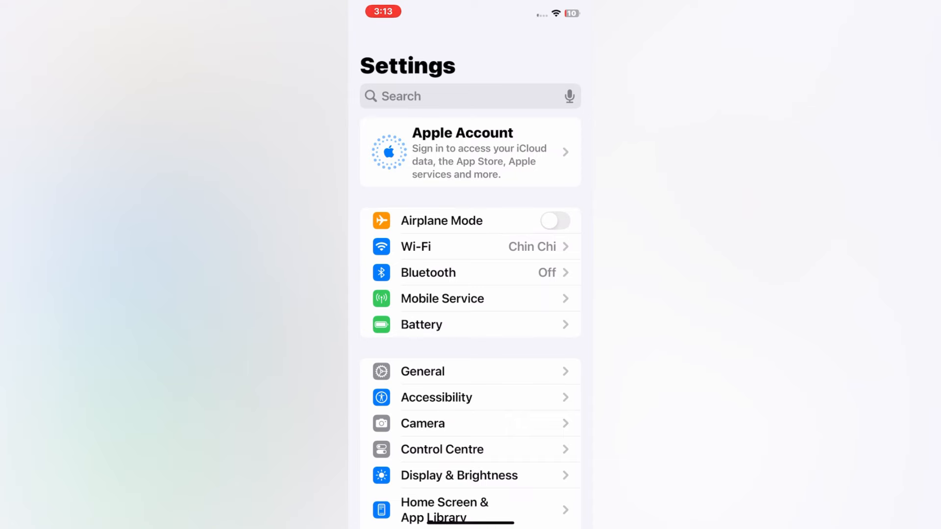
{"action": "scroll", "scroll_direction": "down", "scroll_amount": 3}
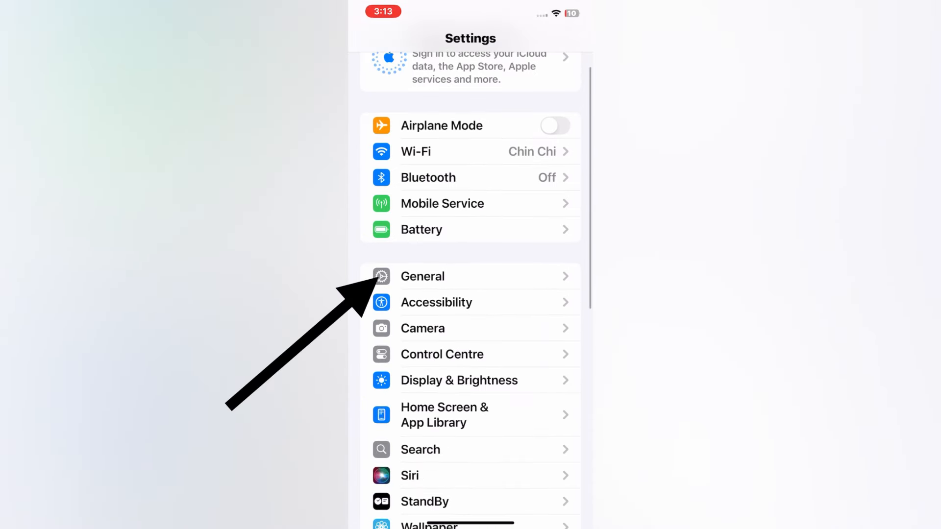
{"action": "left_click", "coordinate": [422, 276]}
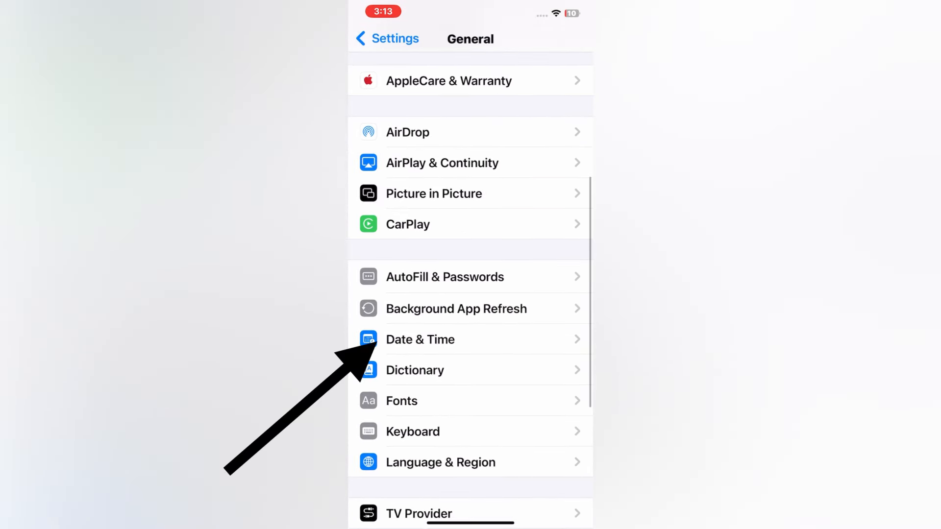
{"action": "left_click", "coordinate": [420, 339]}
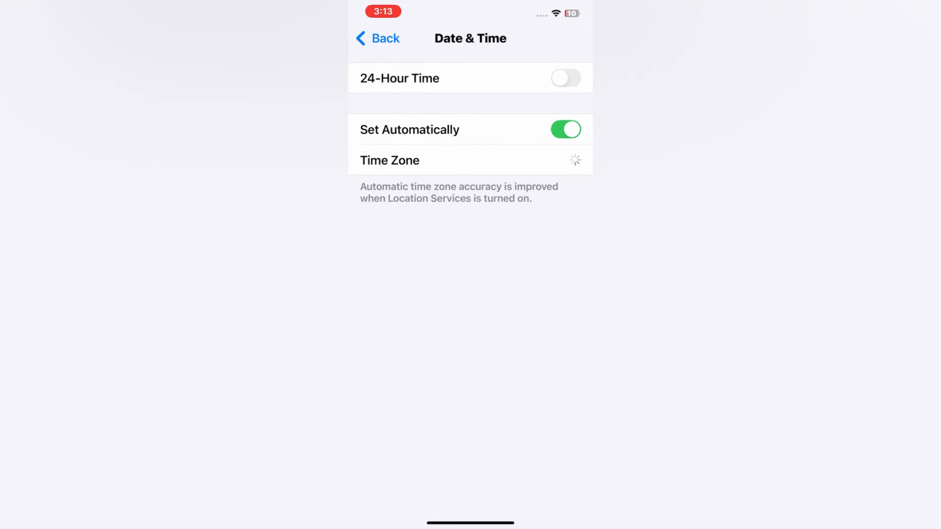
Step: Turn Set Automatically off, check the date and New Delhi time zone, then re-enable it
{"action": "left_click", "coordinate": [565, 130]}
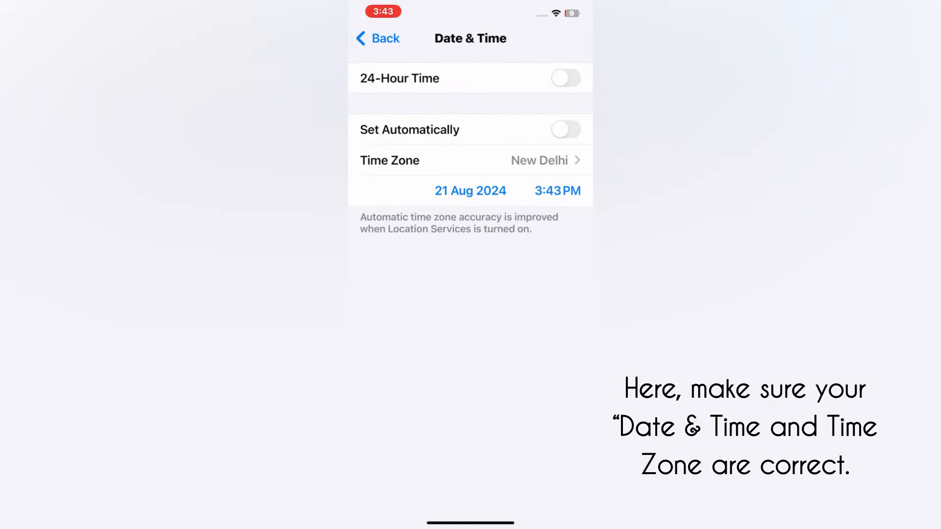
{"action": "left_click", "coordinate": [470, 190]}
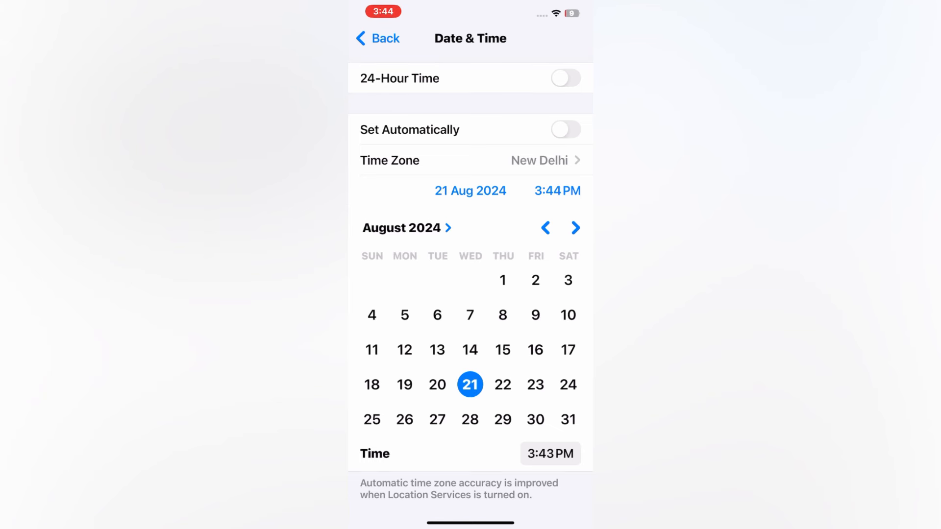
{"action": "left_click", "coordinate": [565, 128]}
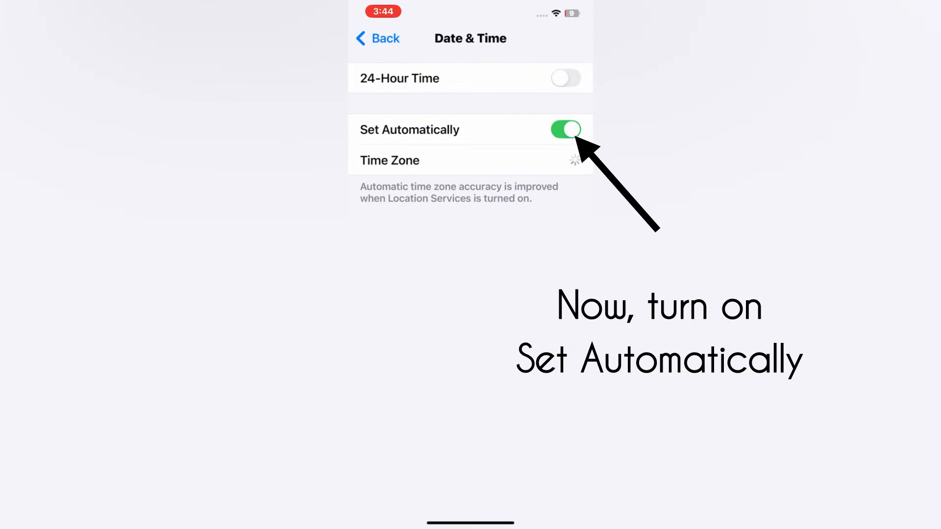
{"action": "left_click", "coordinate": [377, 38]}
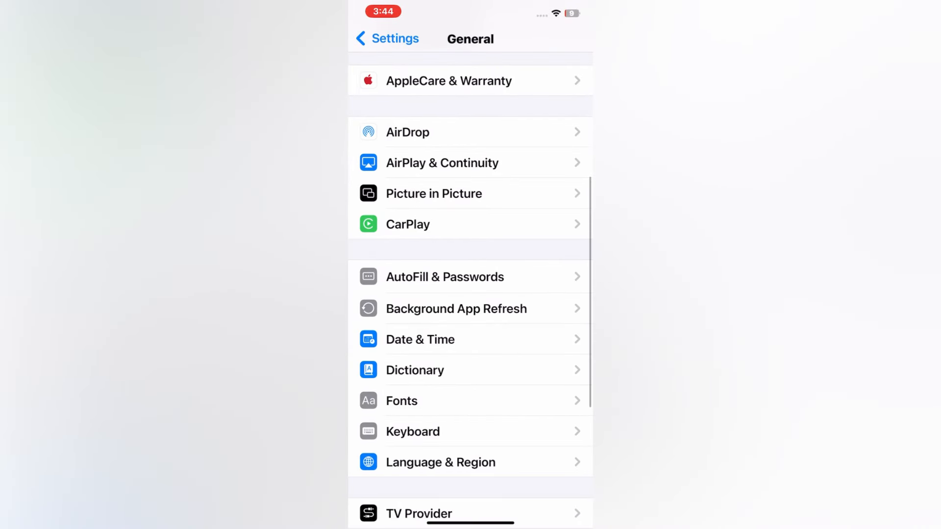
Step: Set Region to India under Language & Region, searching 'ind'
{"action": "scroll", "scroll_direction": "down", "scroll_amount": 3}
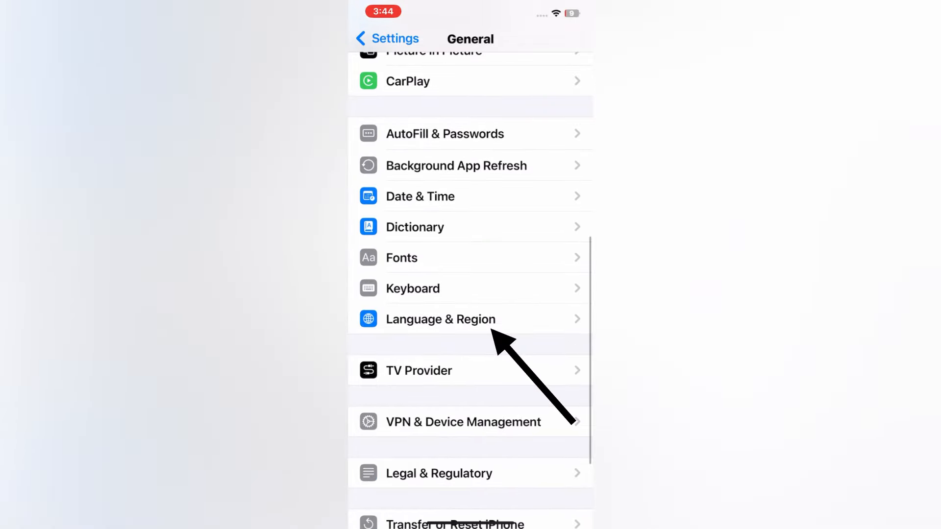
{"action": "left_click", "coordinate": [441, 318]}
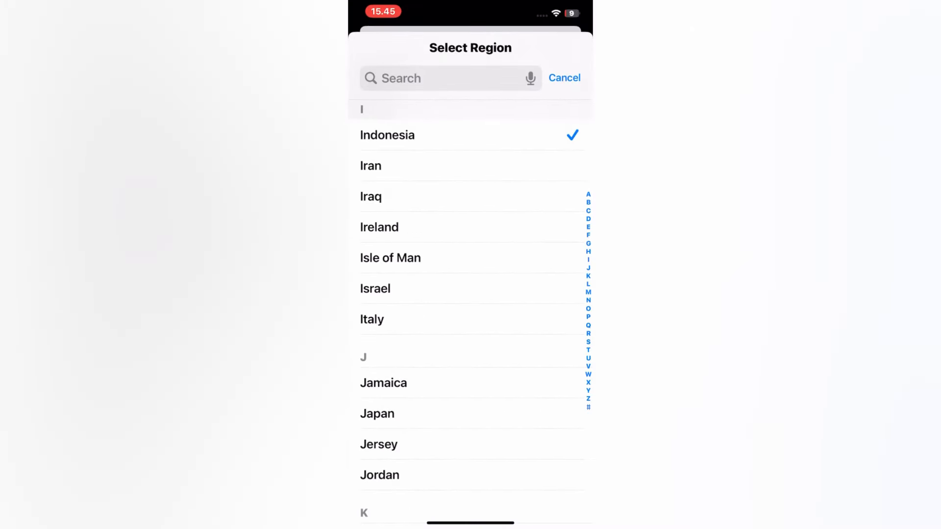
{"action": "type", "text": "in"}
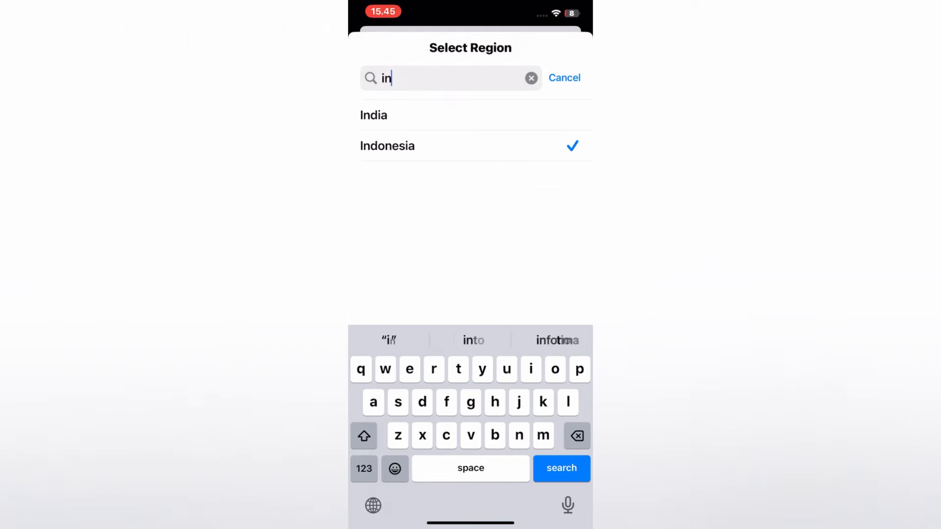
{"action": "type", "text": "d"}
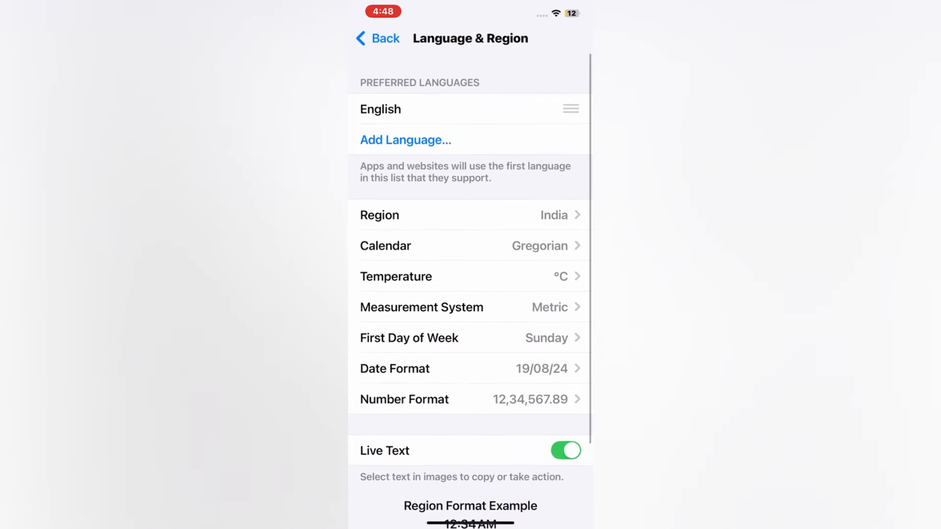
{"action": "left_click", "coordinate": [377, 38]}
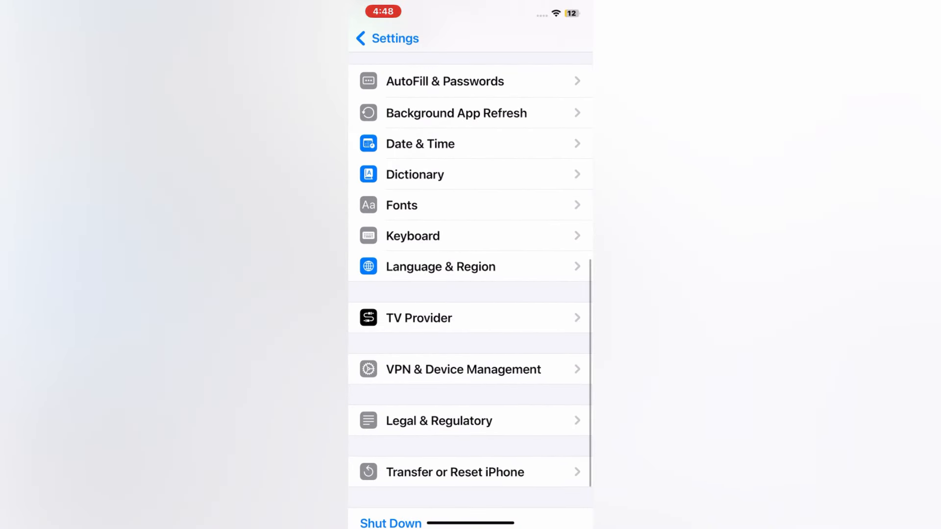
{"action": "left_click", "coordinate": [463, 369]}
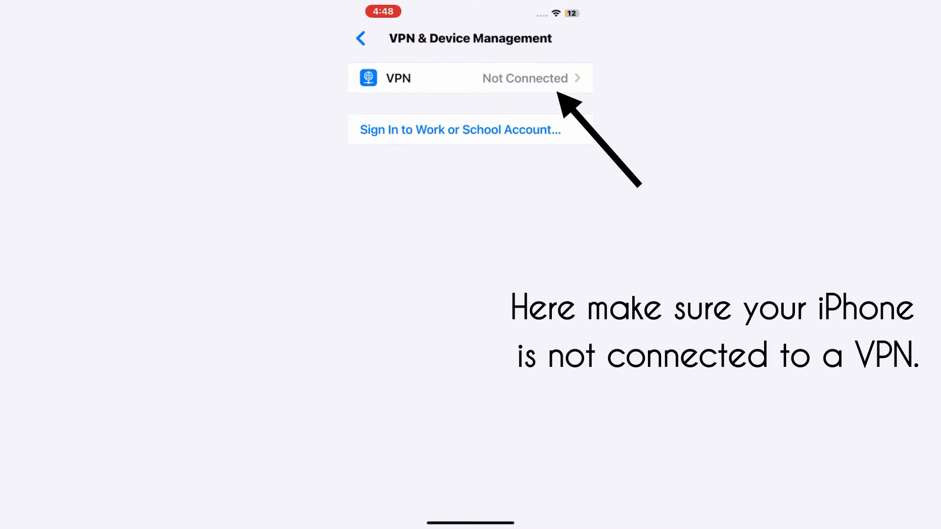
{"action": "left_click", "coordinate": [470, 78]}
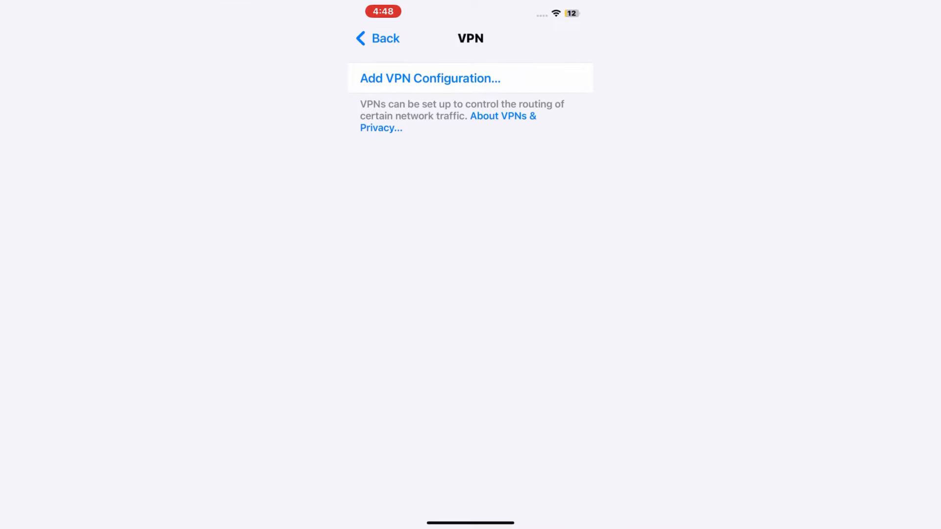
{"action": "left_click", "coordinate": [377, 38]}
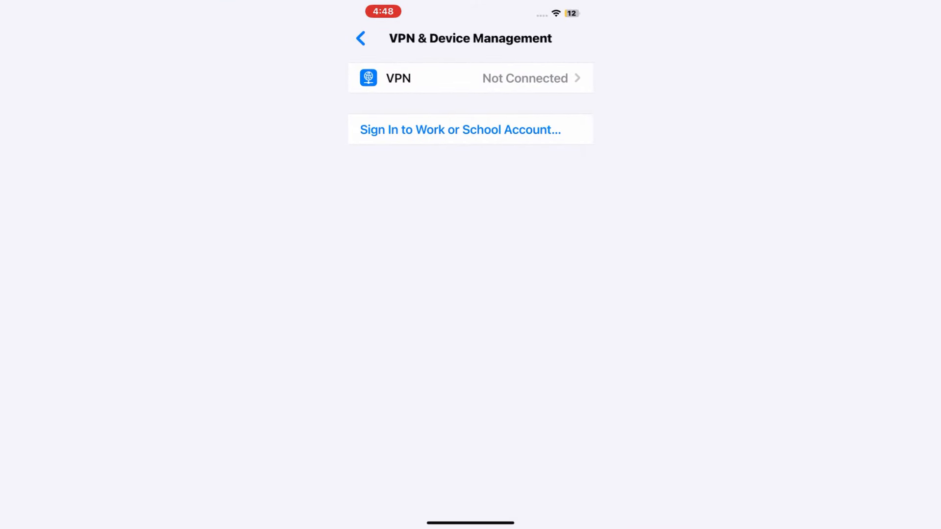
{"action": "left_click", "coordinate": [362, 38]}
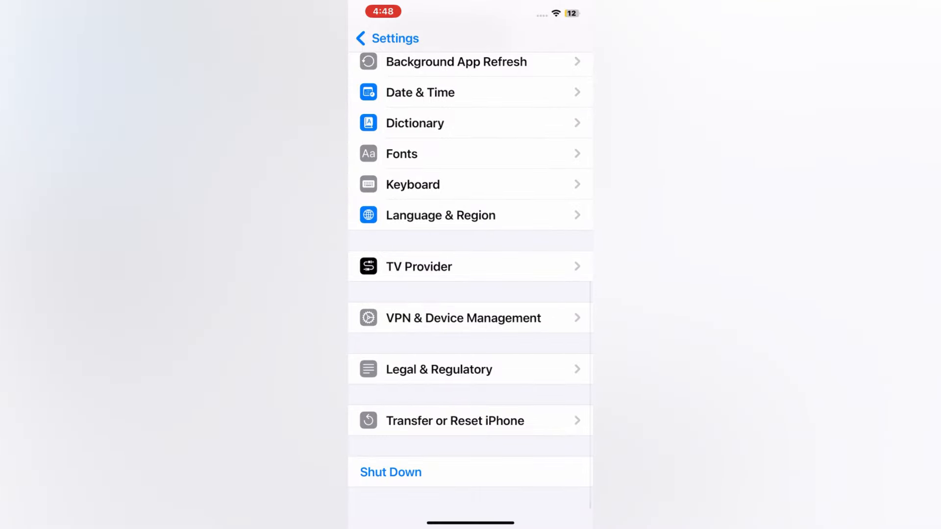